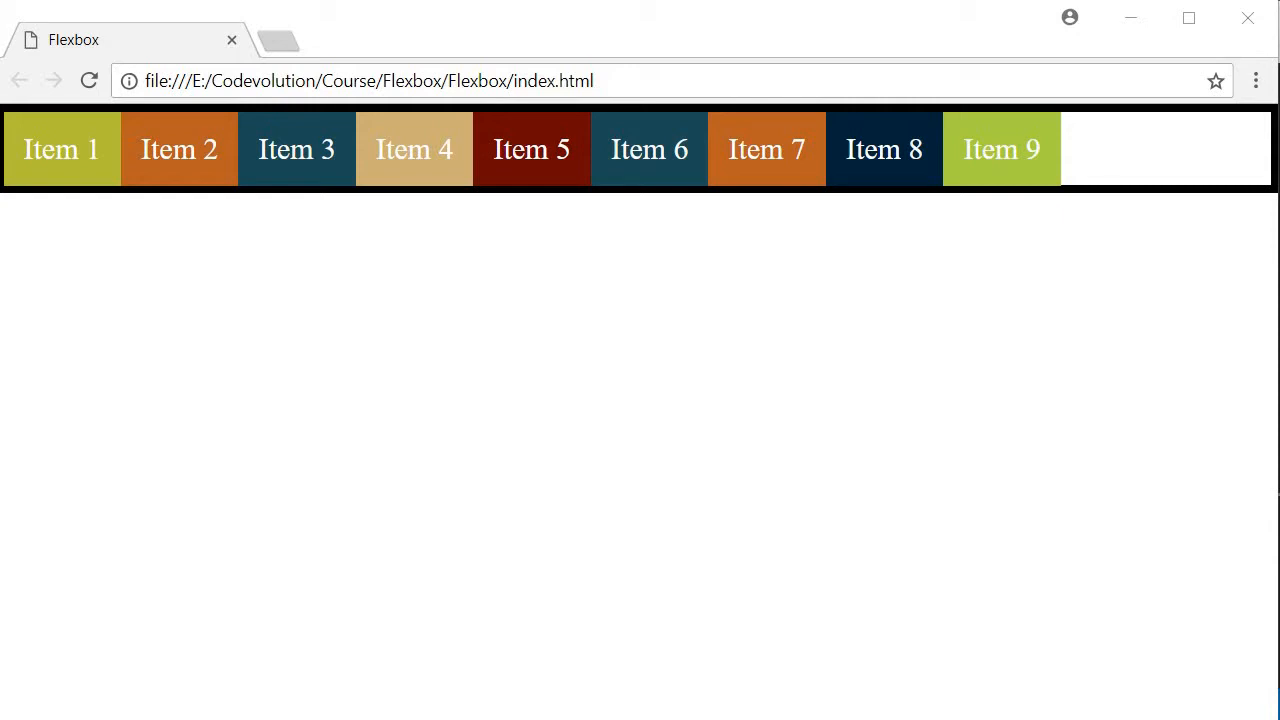
{"action": "mouse_move", "coordinate": [1088, 224]}
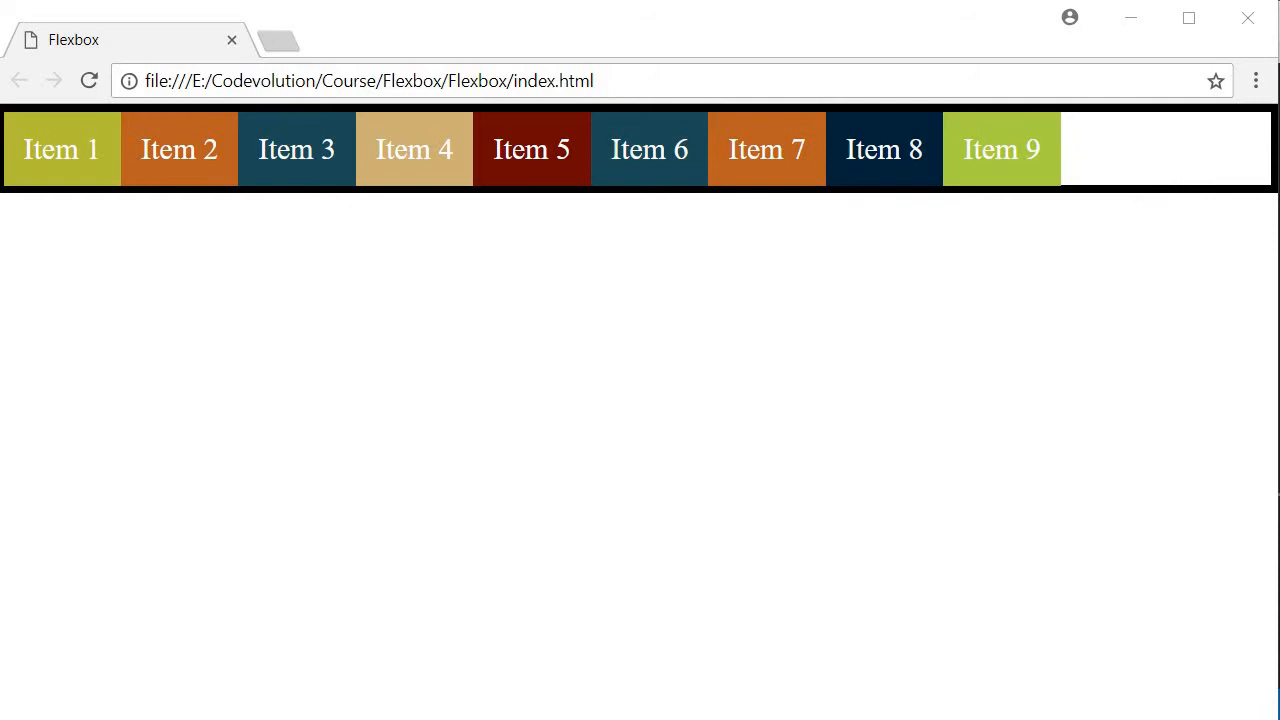
{"action": "mouse_move", "coordinate": [1176, 177]}
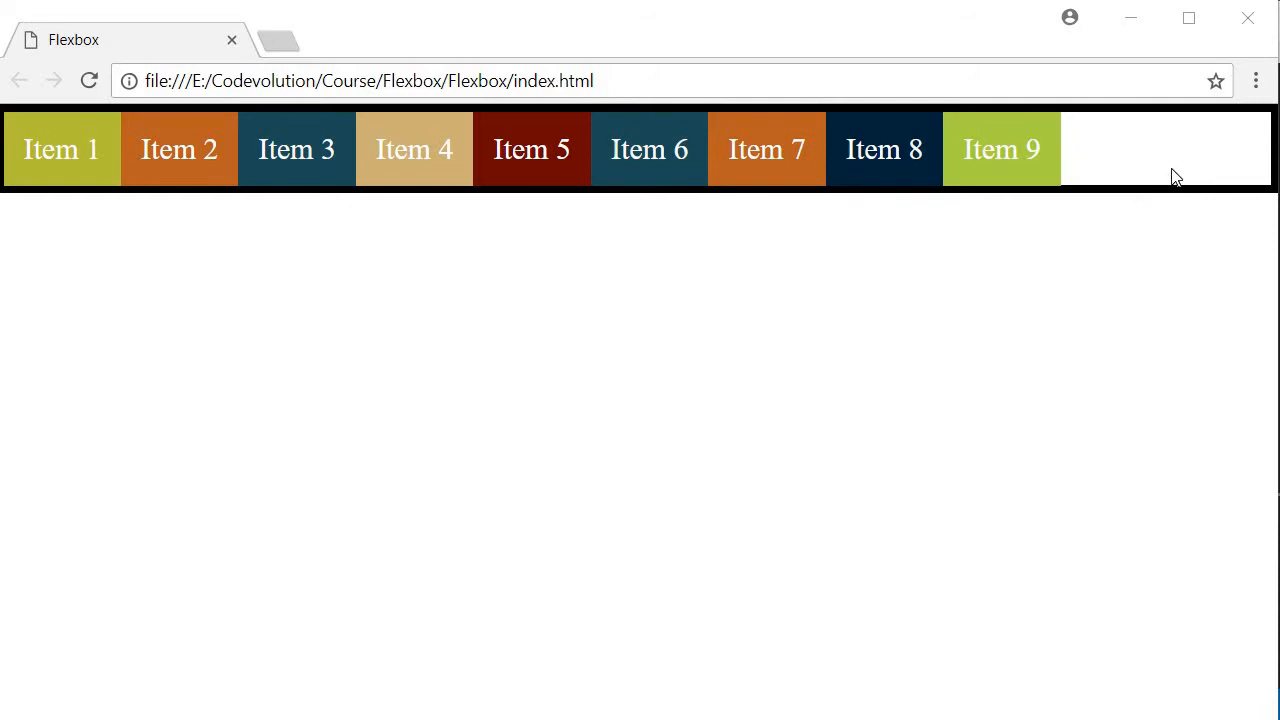
{"action": "mouse_move", "coordinate": [870, 188]}
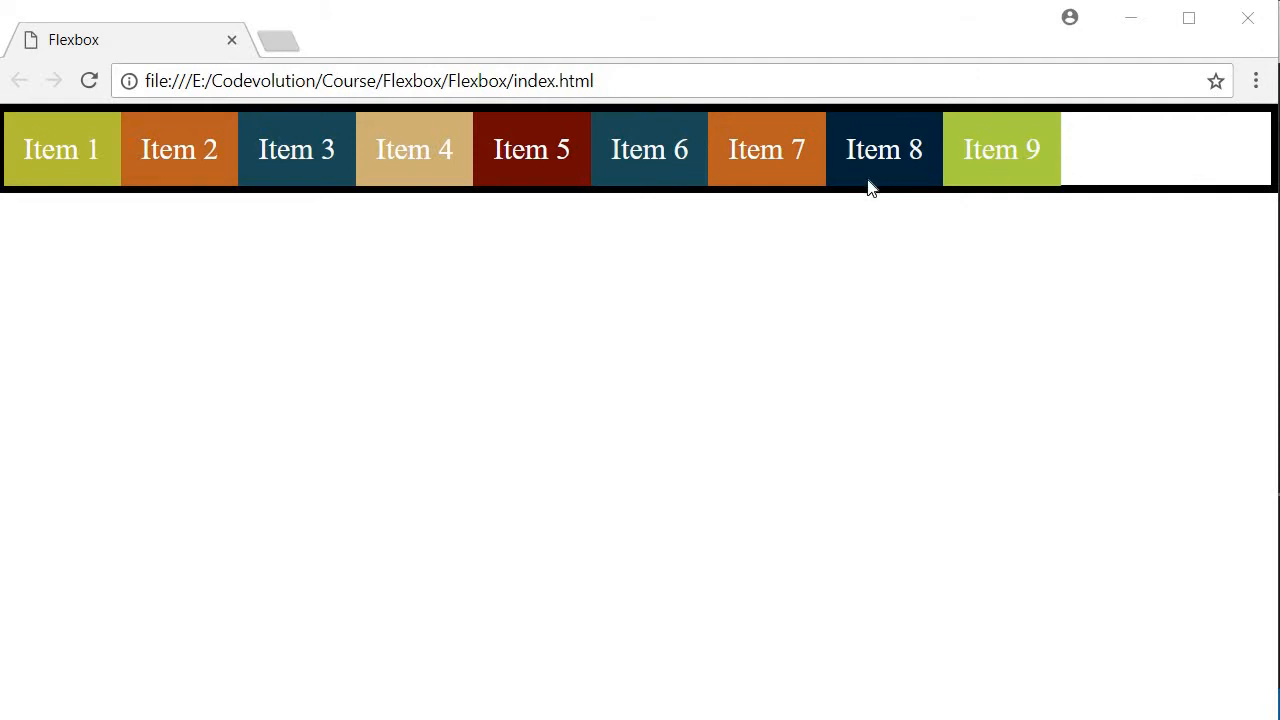
{"action": "mouse_move", "coordinate": [936, 228]}
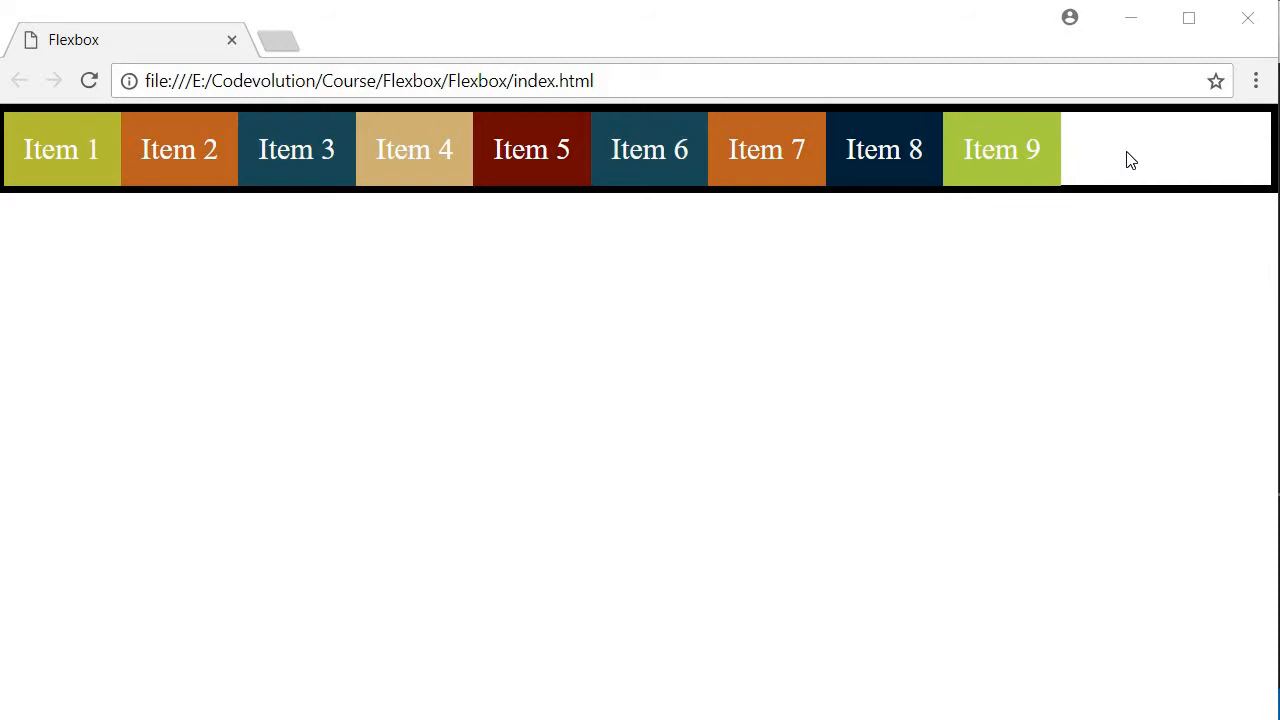
{"action": "mouse_move", "coordinate": [612, 542]}
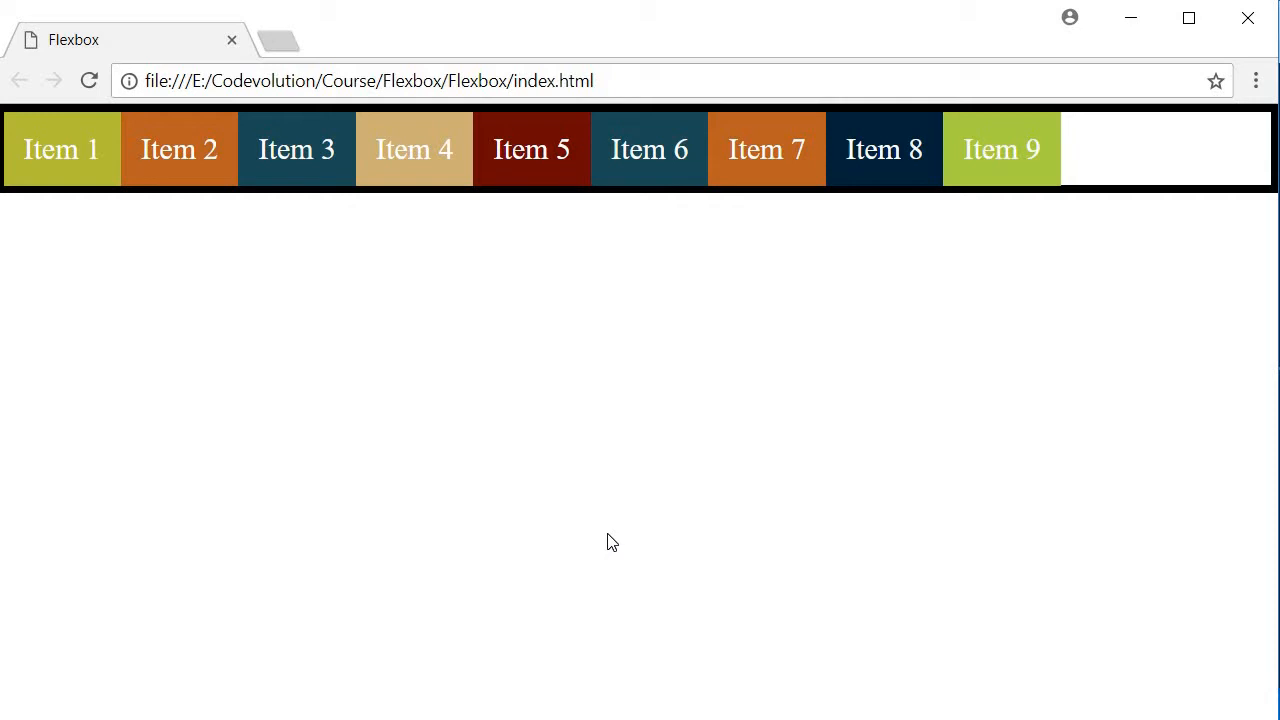
{"action": "mouse_move", "coordinate": [1127, 171]}
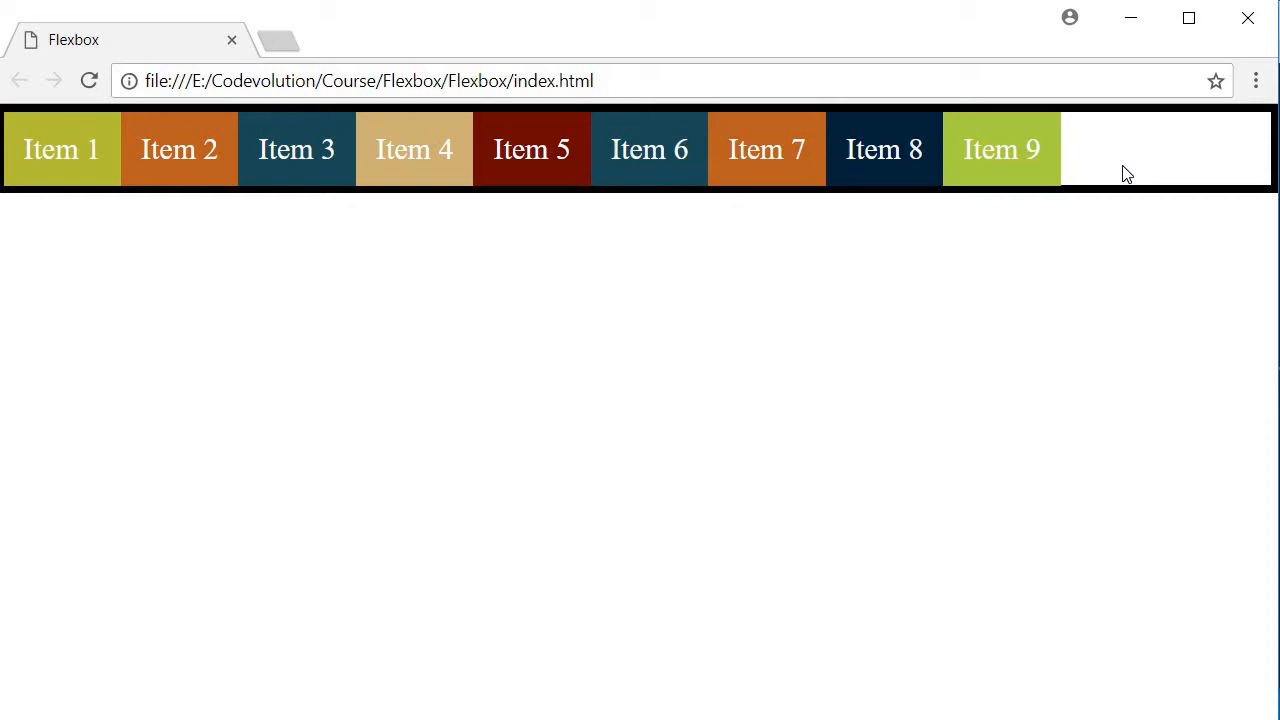
{"action": "mouse_move", "coordinate": [785, 555]}
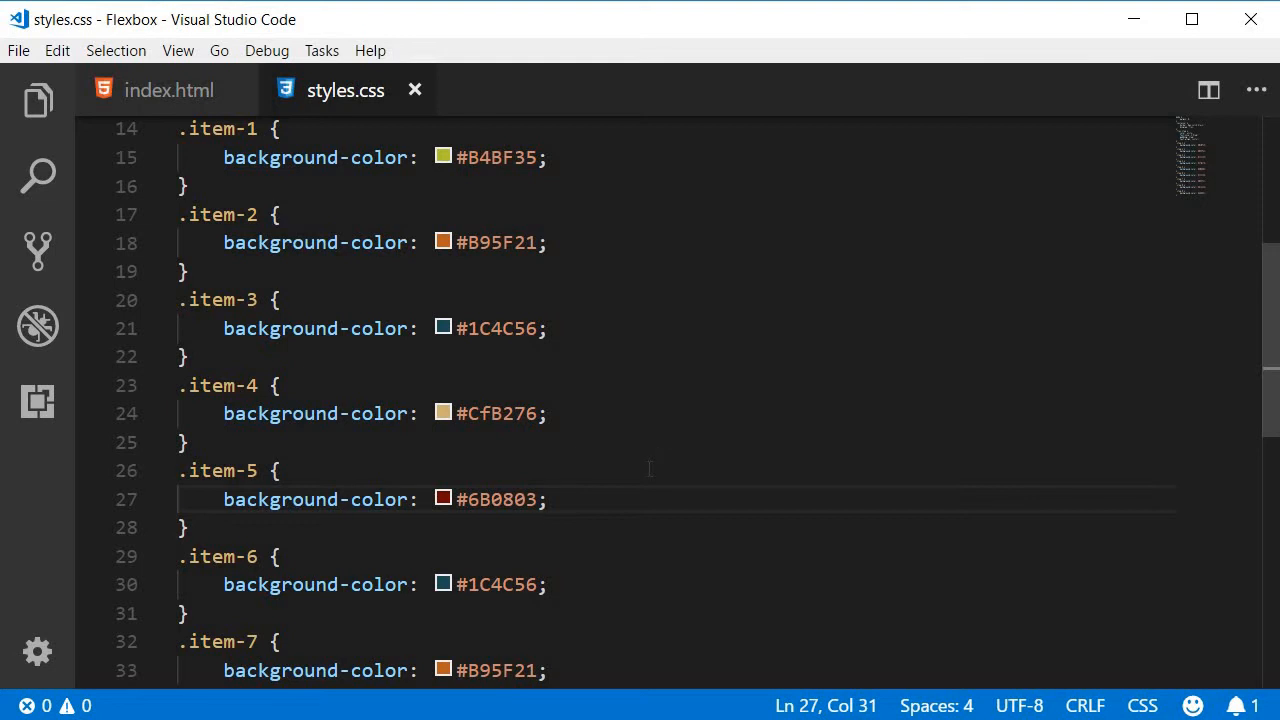
Add flex-grow: 0; below the background-color line of the .item-5 rule
{"action": "type", "text": "flex-grow: 0;"}
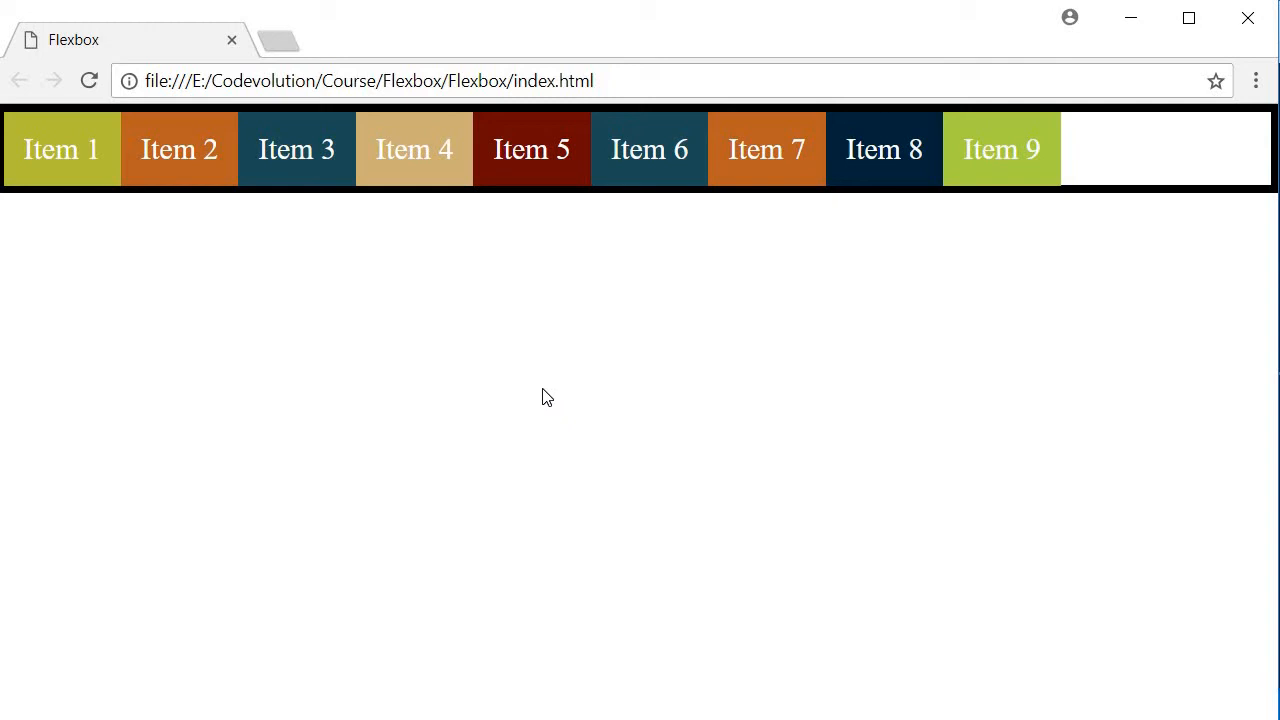
{"action": "mouse_move", "coordinate": [585, 441]}
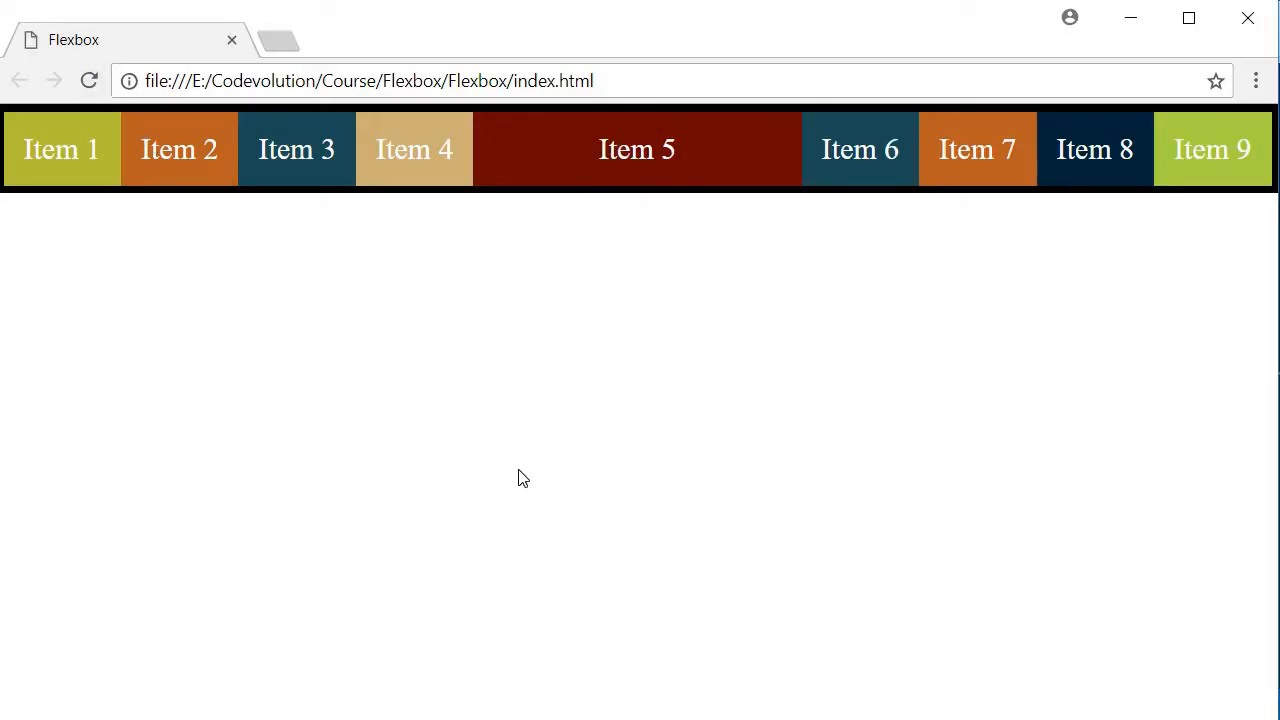
{"action": "mouse_move", "coordinate": [724, 252]}
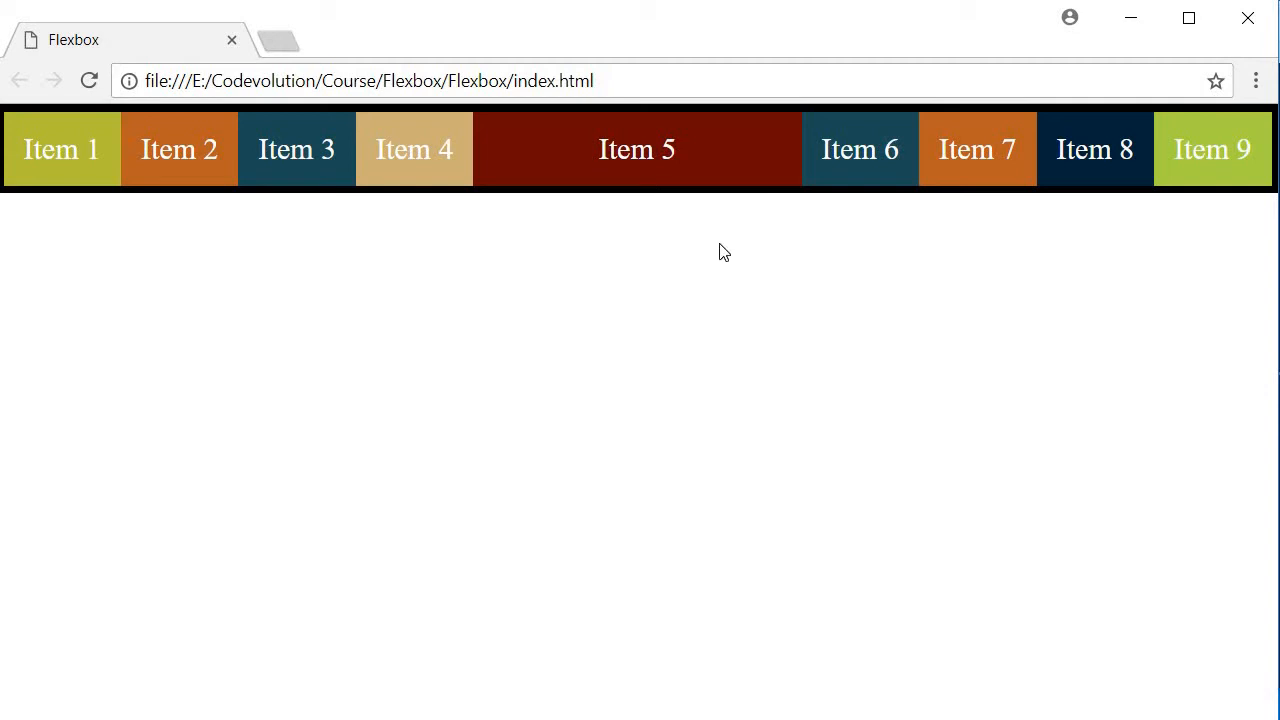
{"action": "mouse_move", "coordinate": [742, 240]}
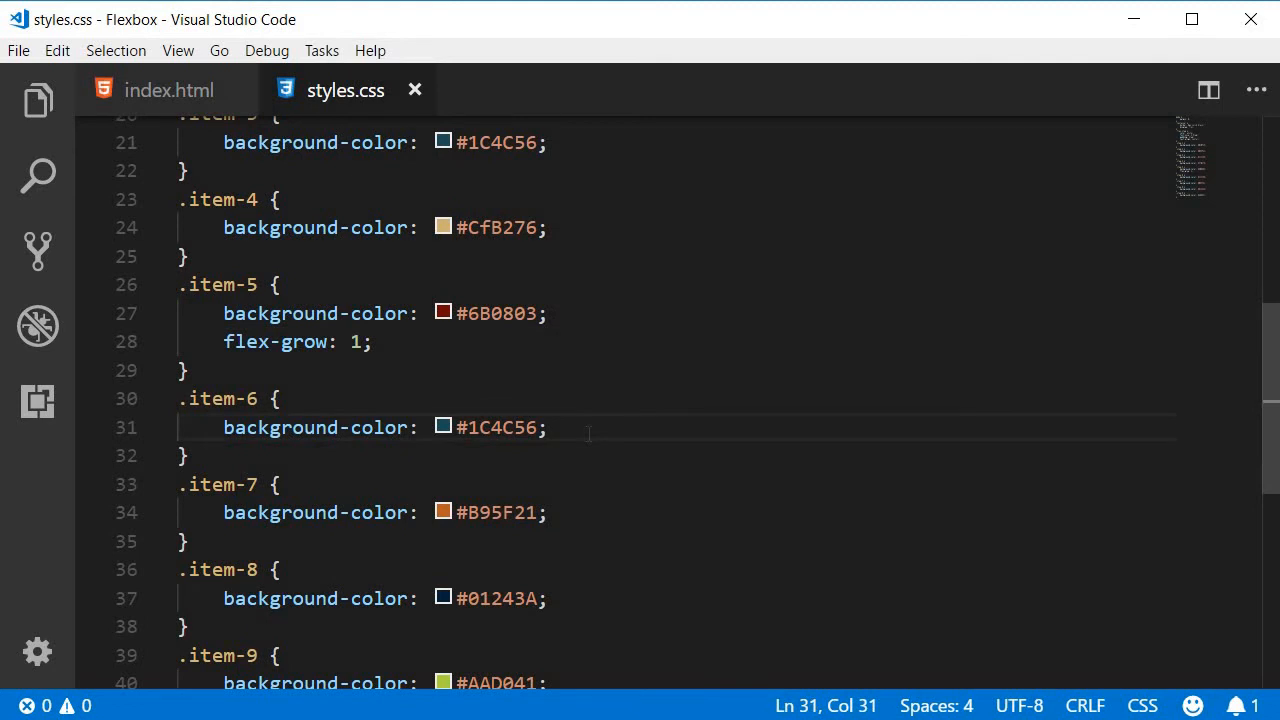
Add flex-grow: 1; under the background-color line of the .item-6 rule
{"action": "type", "text": "flex-grow:"}
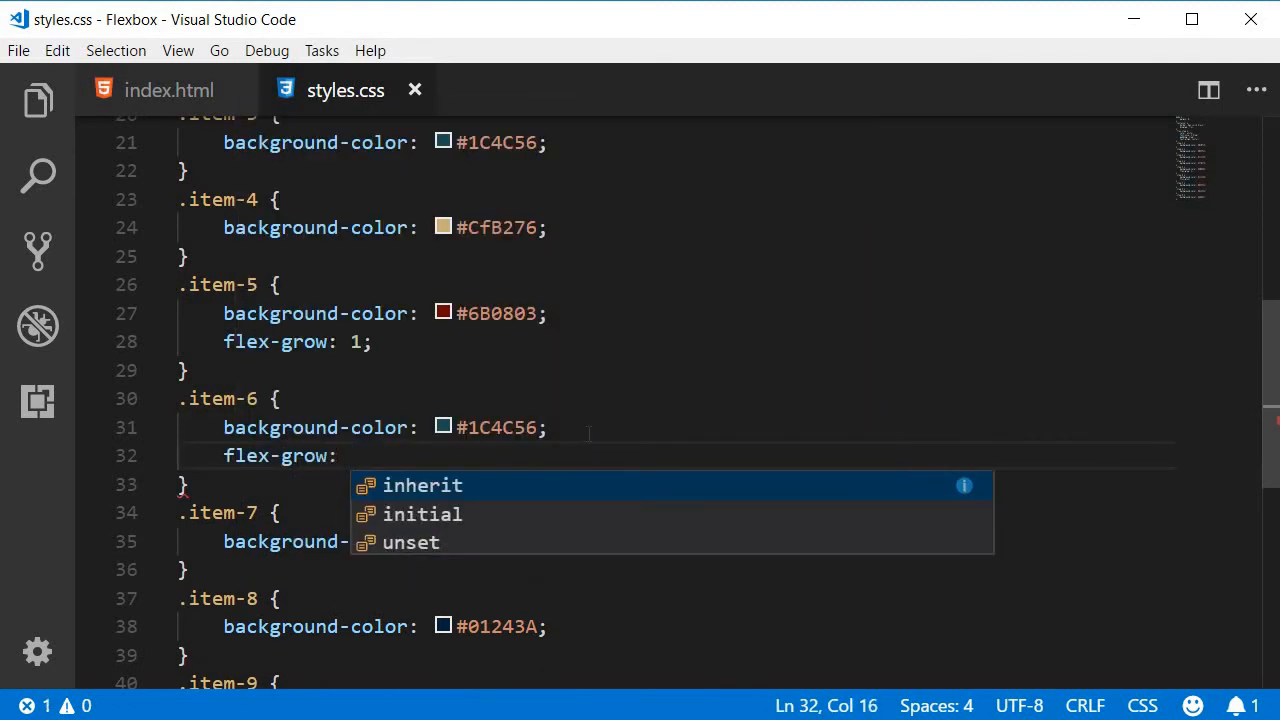
{"action": "type", "text": "1;"}
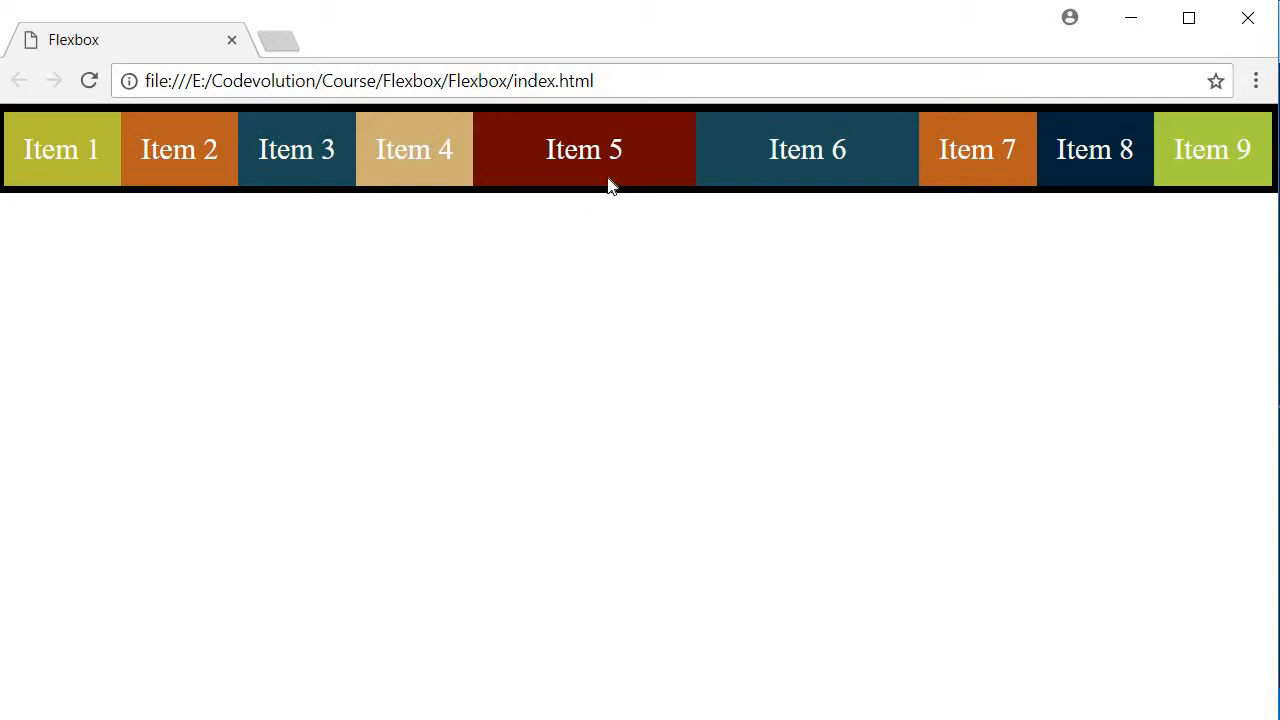
{"action": "mouse_move", "coordinate": [760, 176]}
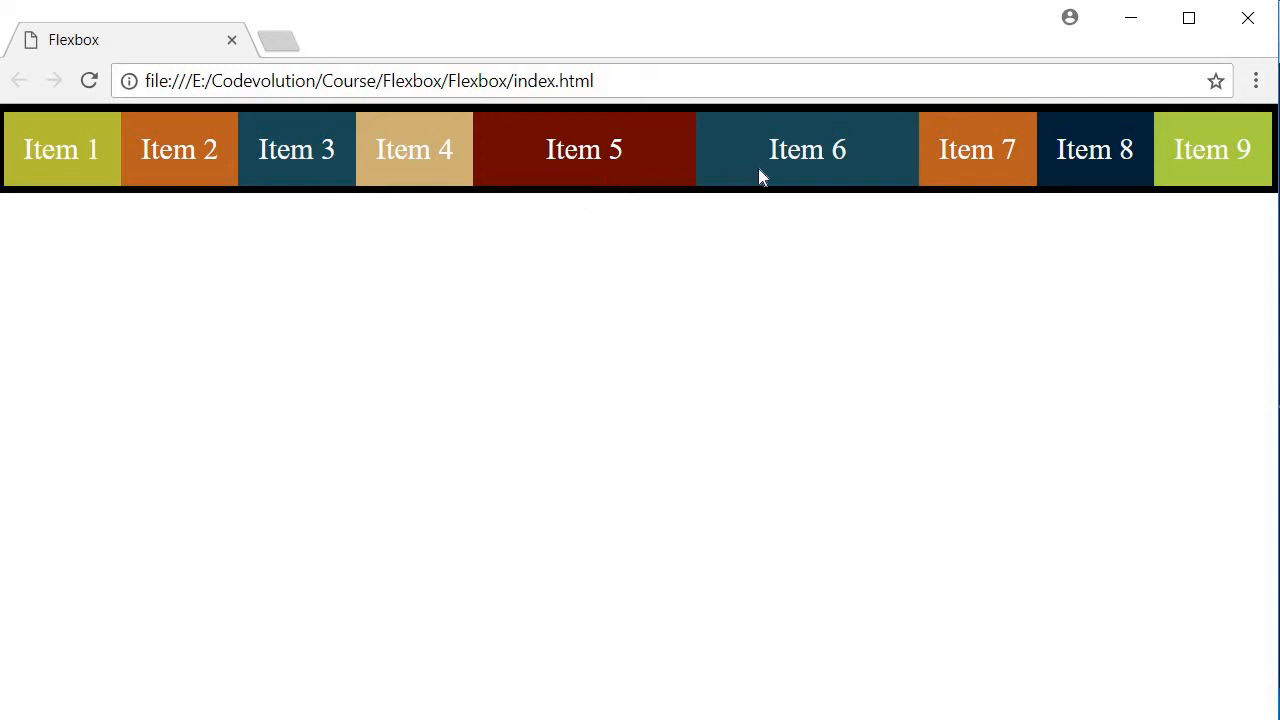
{"action": "mouse_move", "coordinate": [755, 176]}
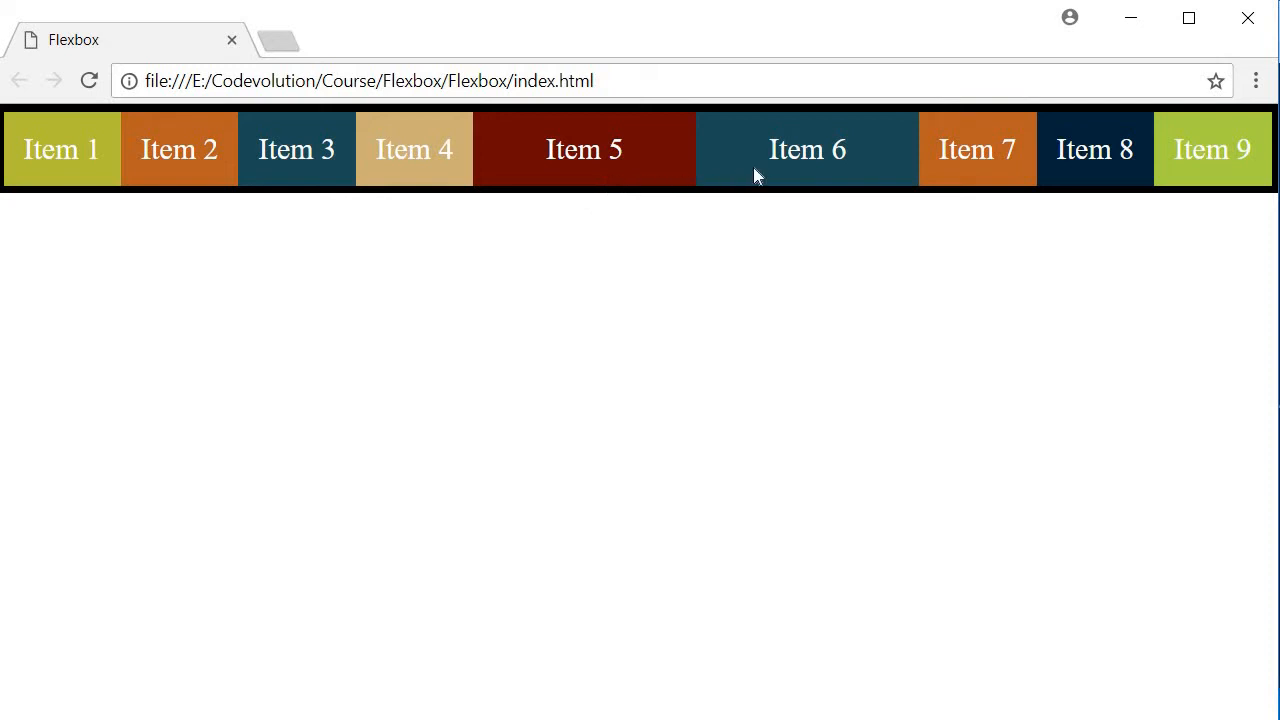
{"action": "mouse_move", "coordinate": [762, 308]}
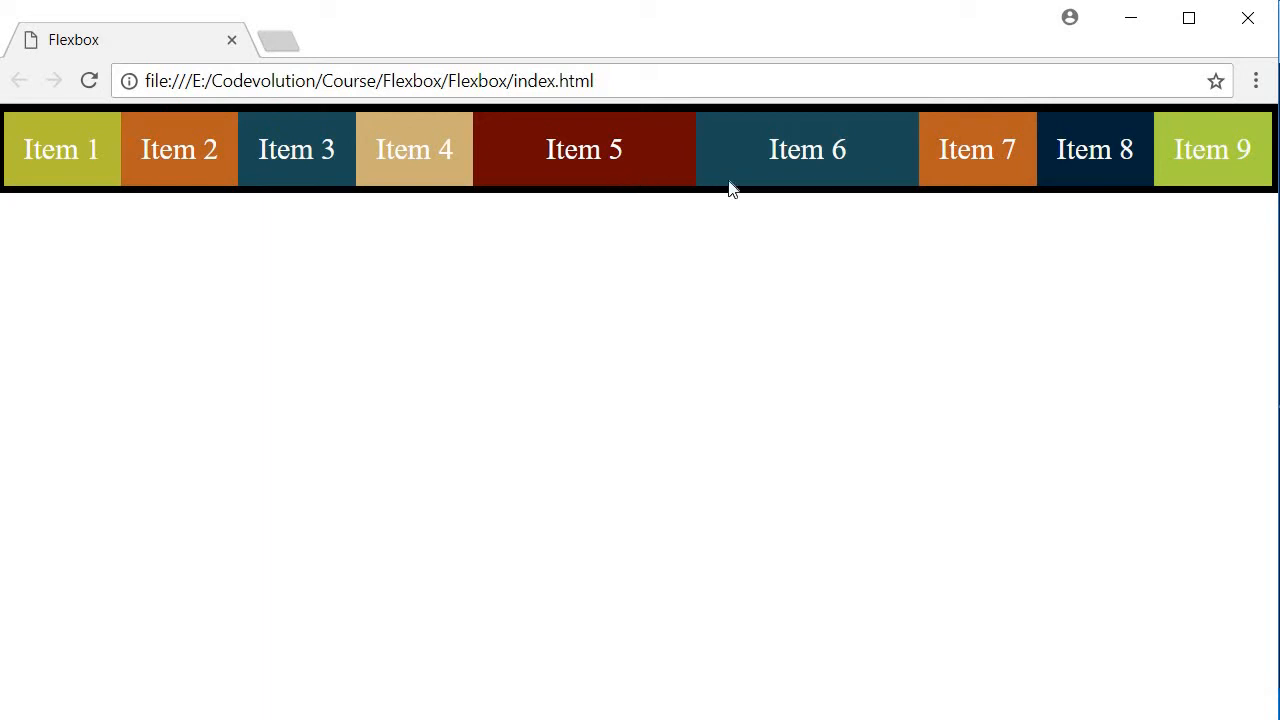
{"action": "mouse_move", "coordinate": [782, 178]}
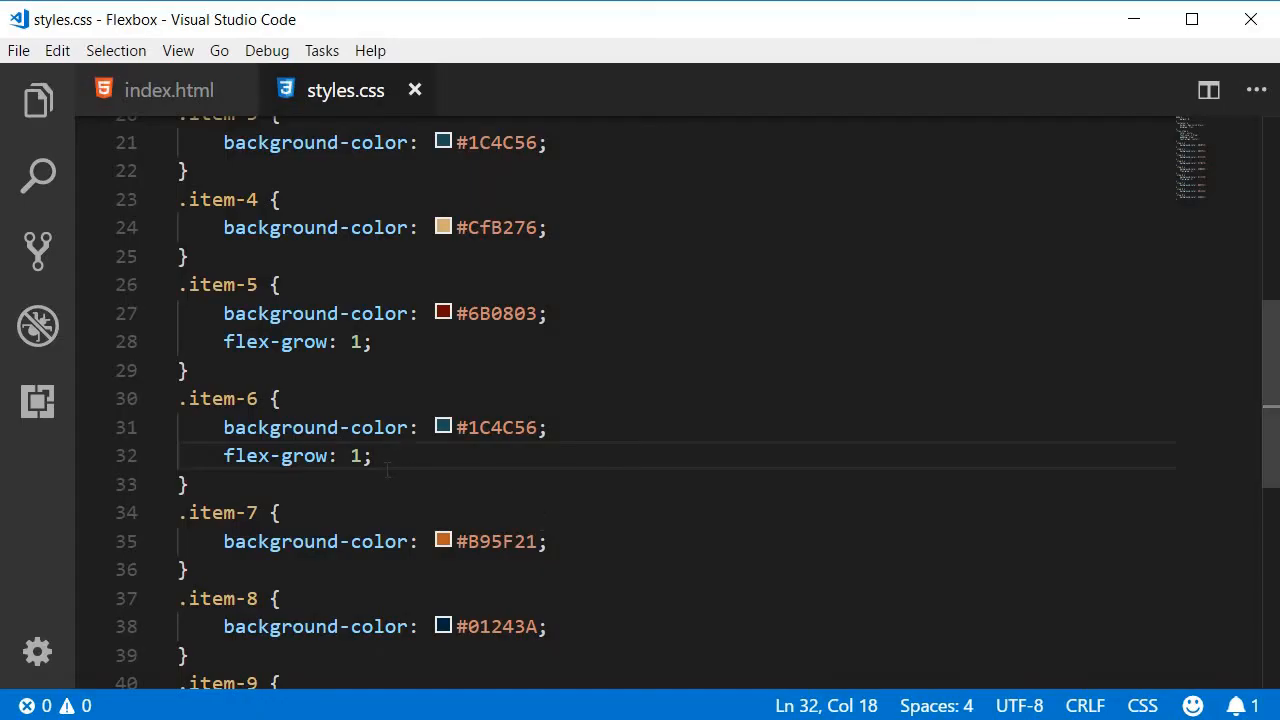
Change .item-6's flex-grow value to 3
{"action": "type", "text": "3"}
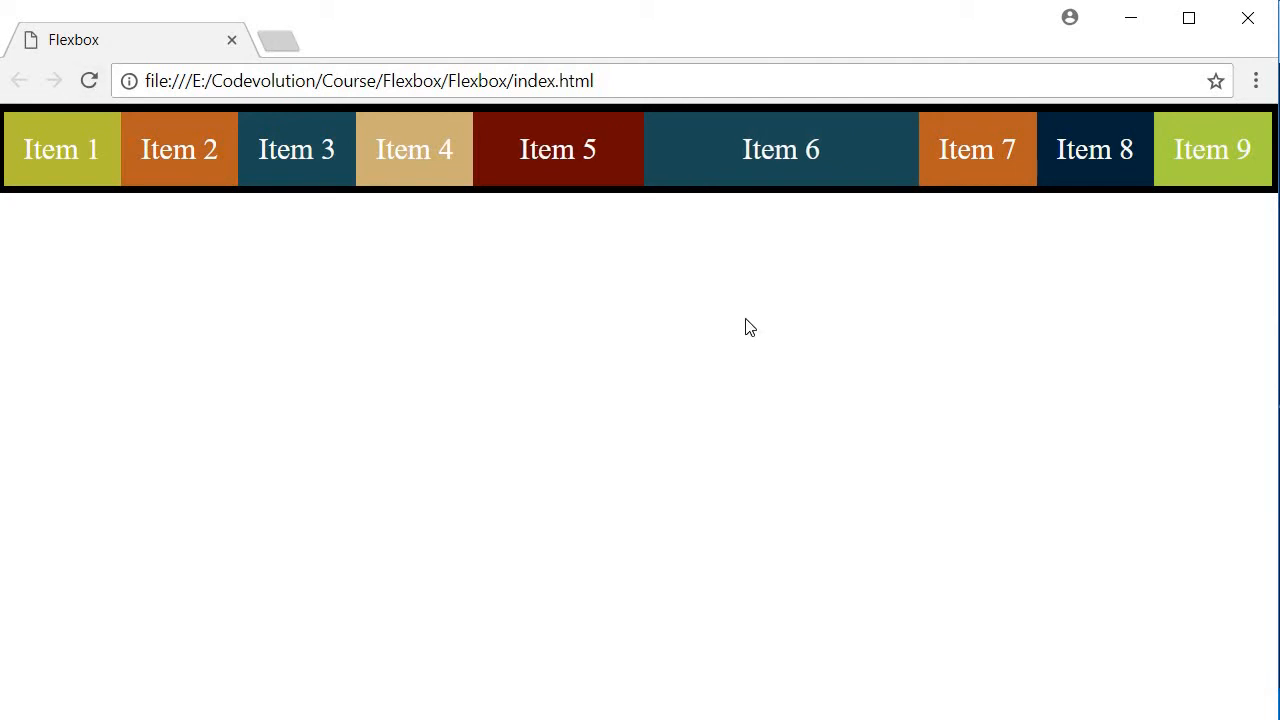
{"action": "mouse_move", "coordinate": [764, 265]}
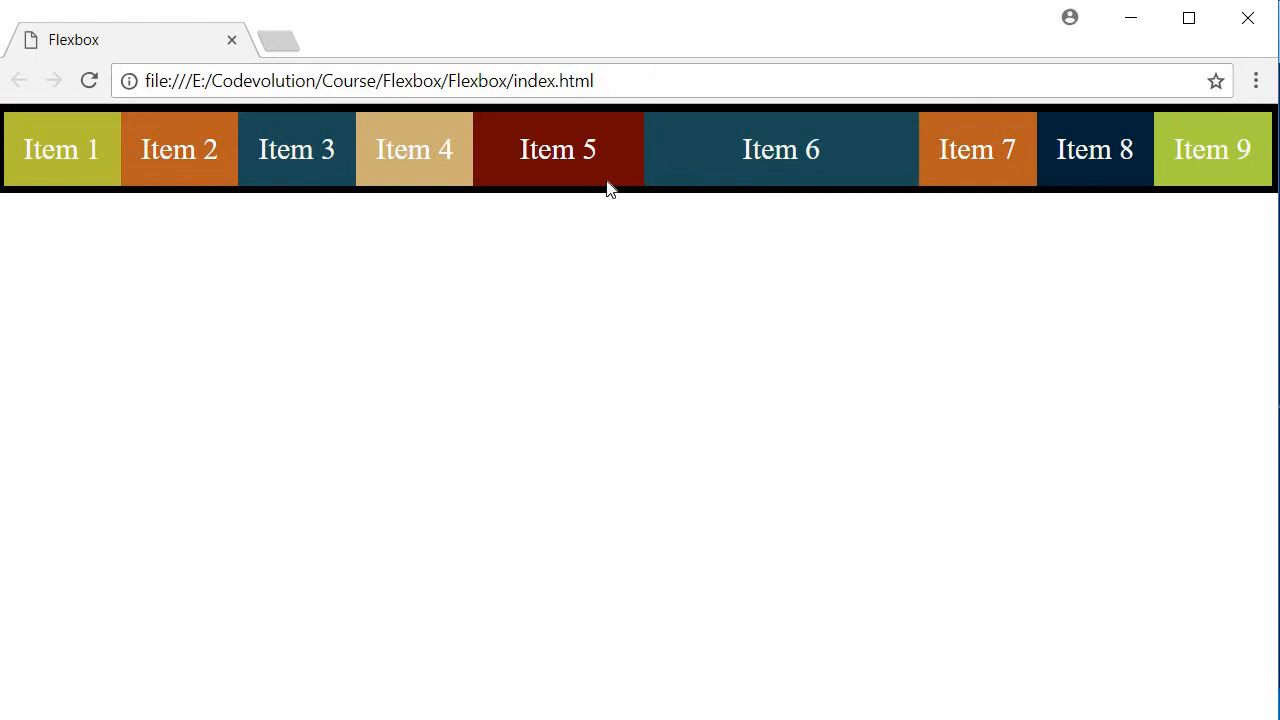
{"action": "mouse_move", "coordinate": [613, 196]}
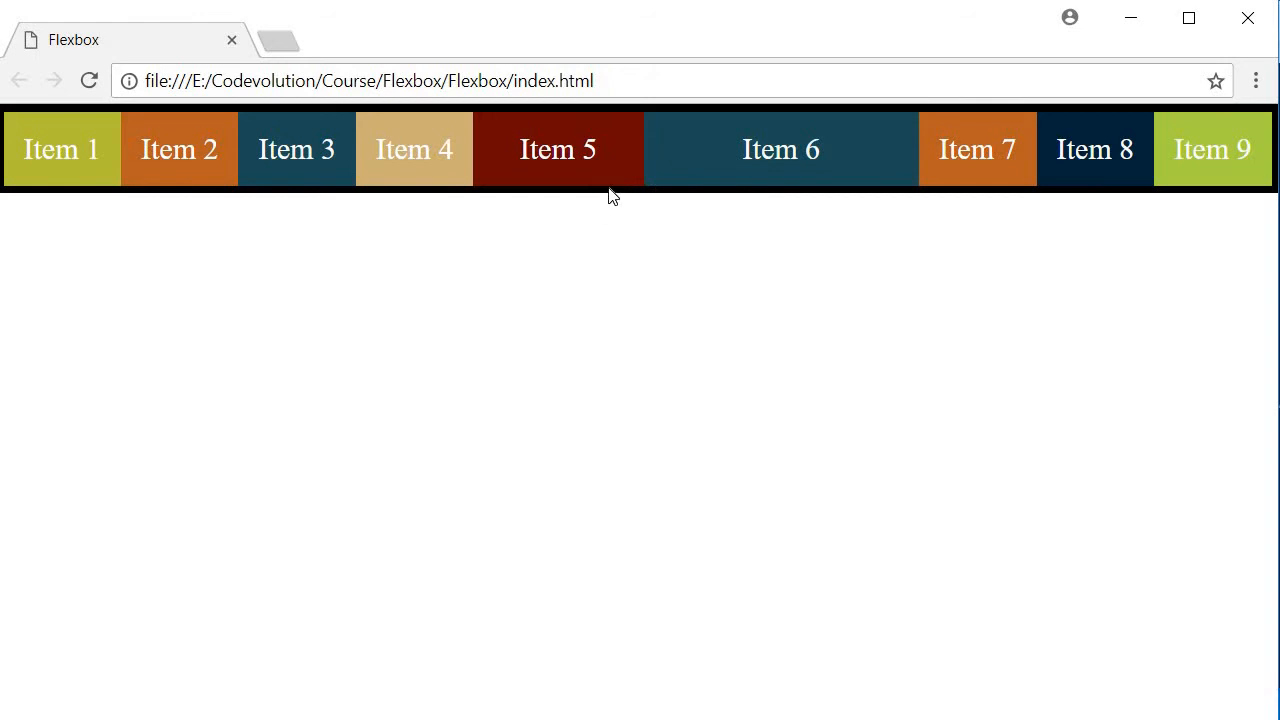
{"action": "mouse_move", "coordinate": [686, 220]}
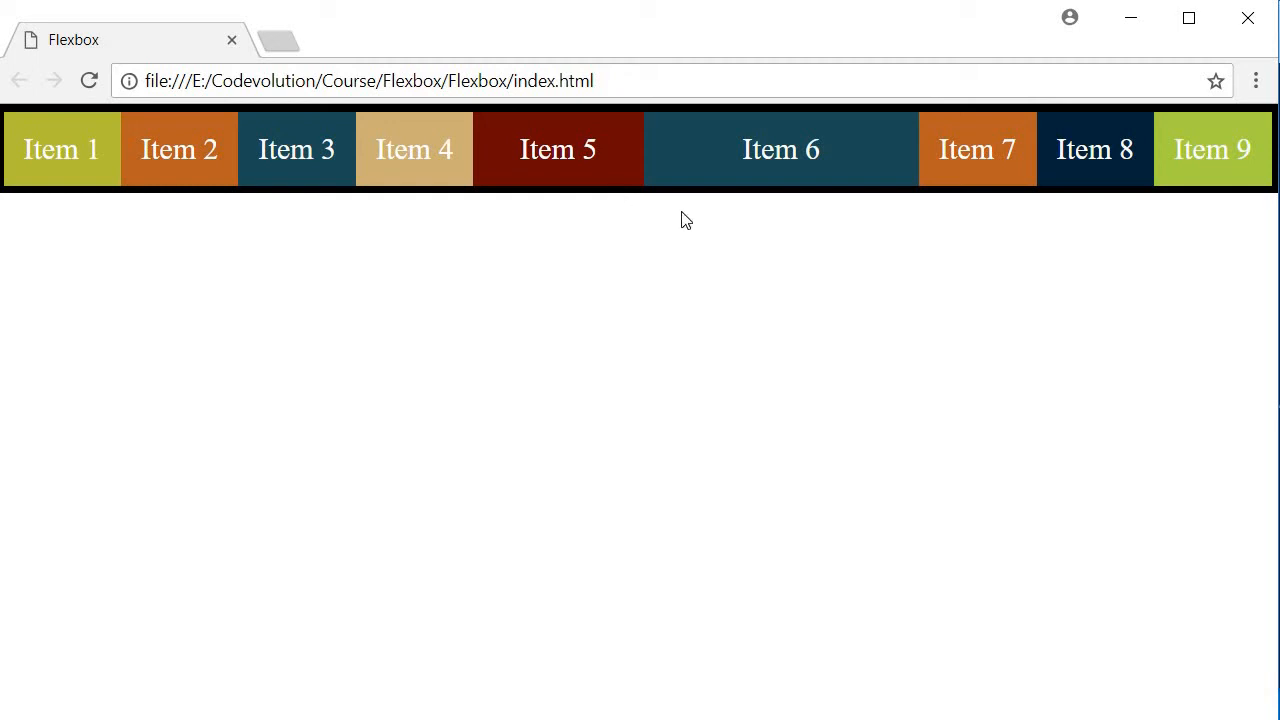
{"action": "mouse_move", "coordinate": [615, 185]}
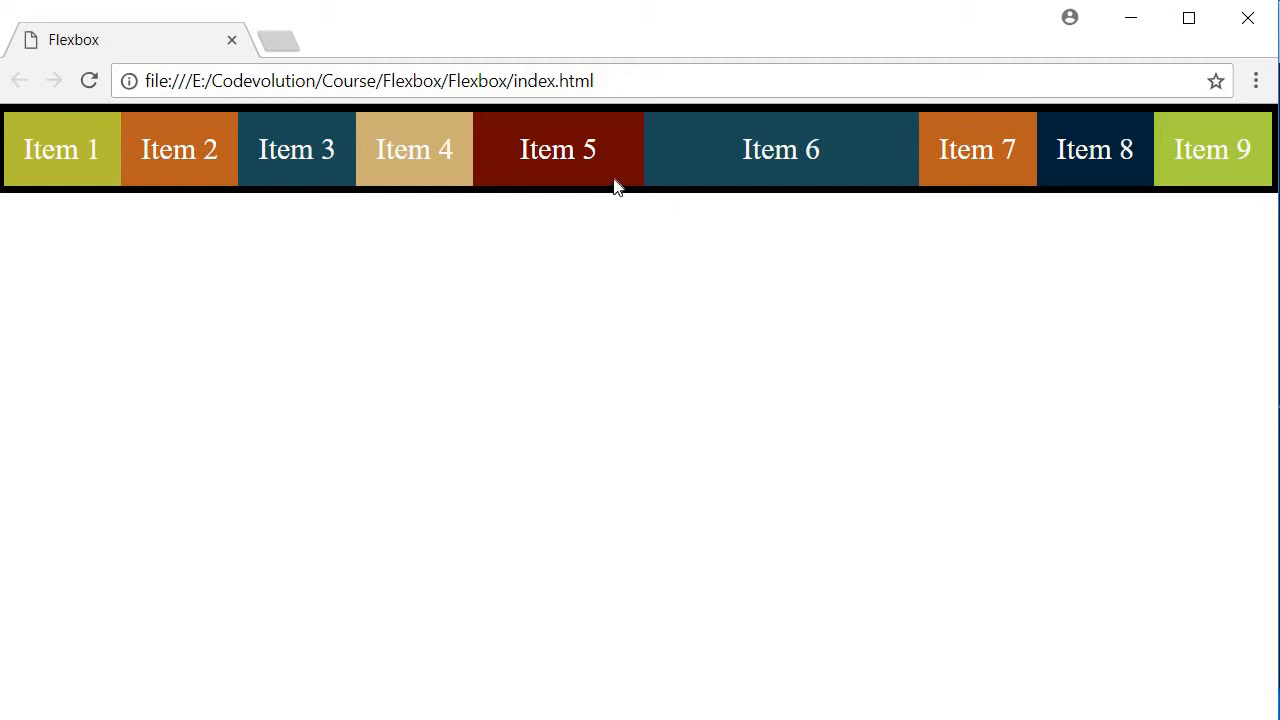
{"action": "mouse_move", "coordinate": [730, 190]}
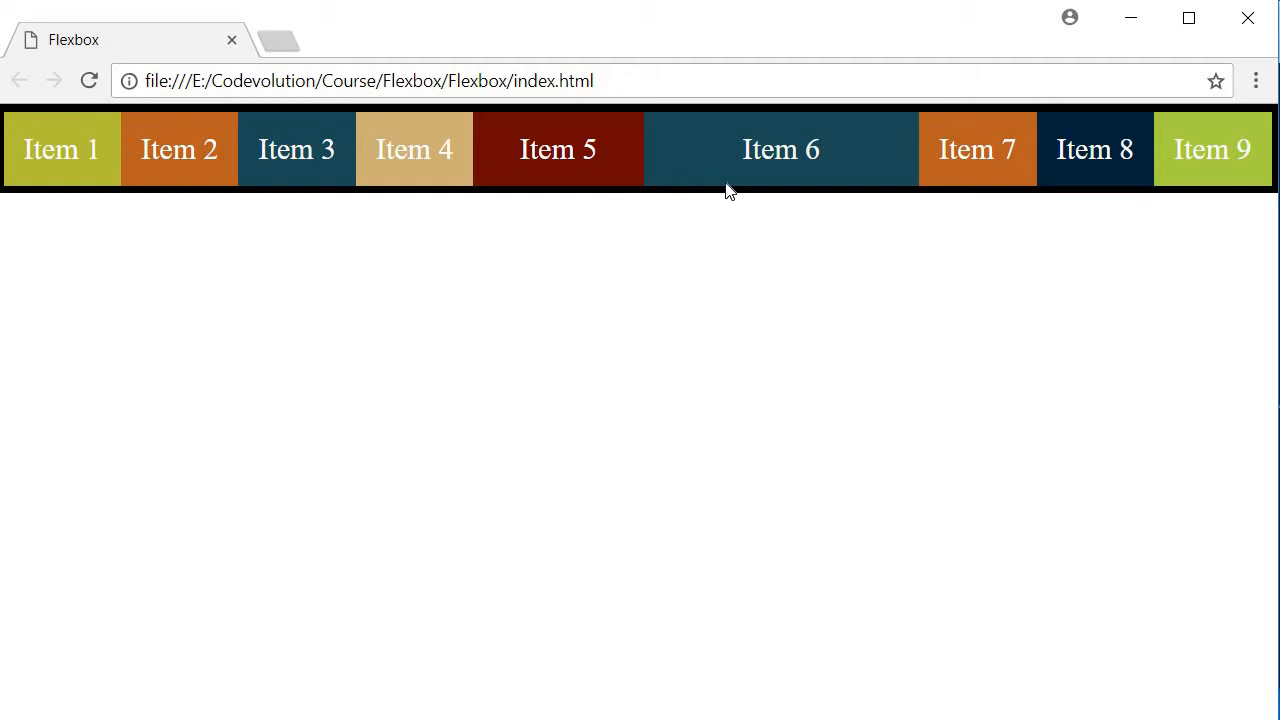
{"action": "mouse_move", "coordinate": [696, 380]}
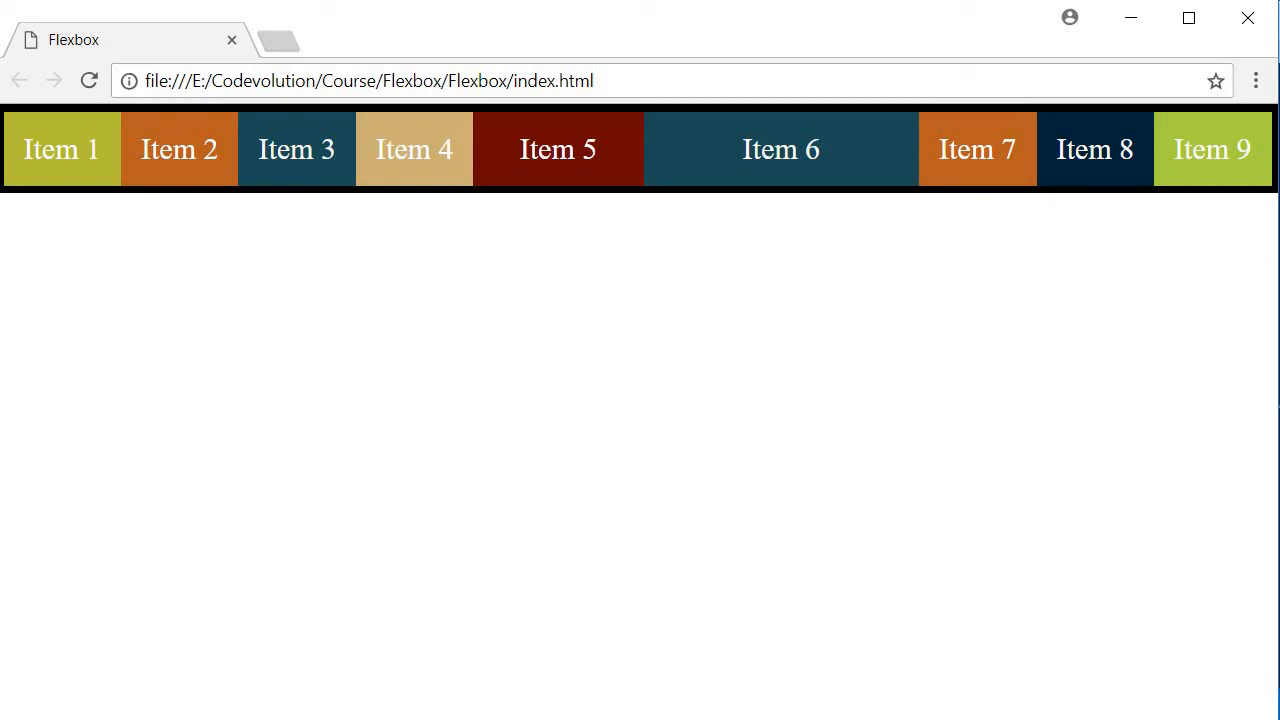
{"action": "mouse_move", "coordinate": [590, 440]}
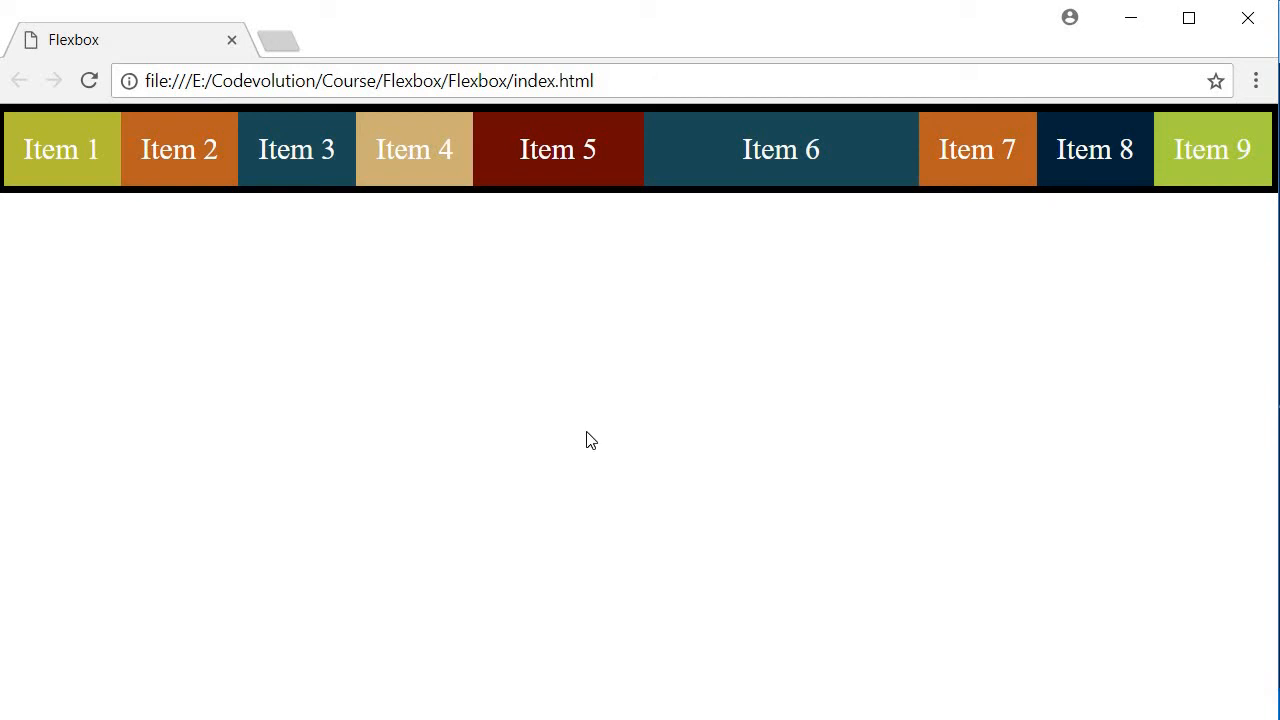
{"action": "mouse_move", "coordinate": [840, 340]}
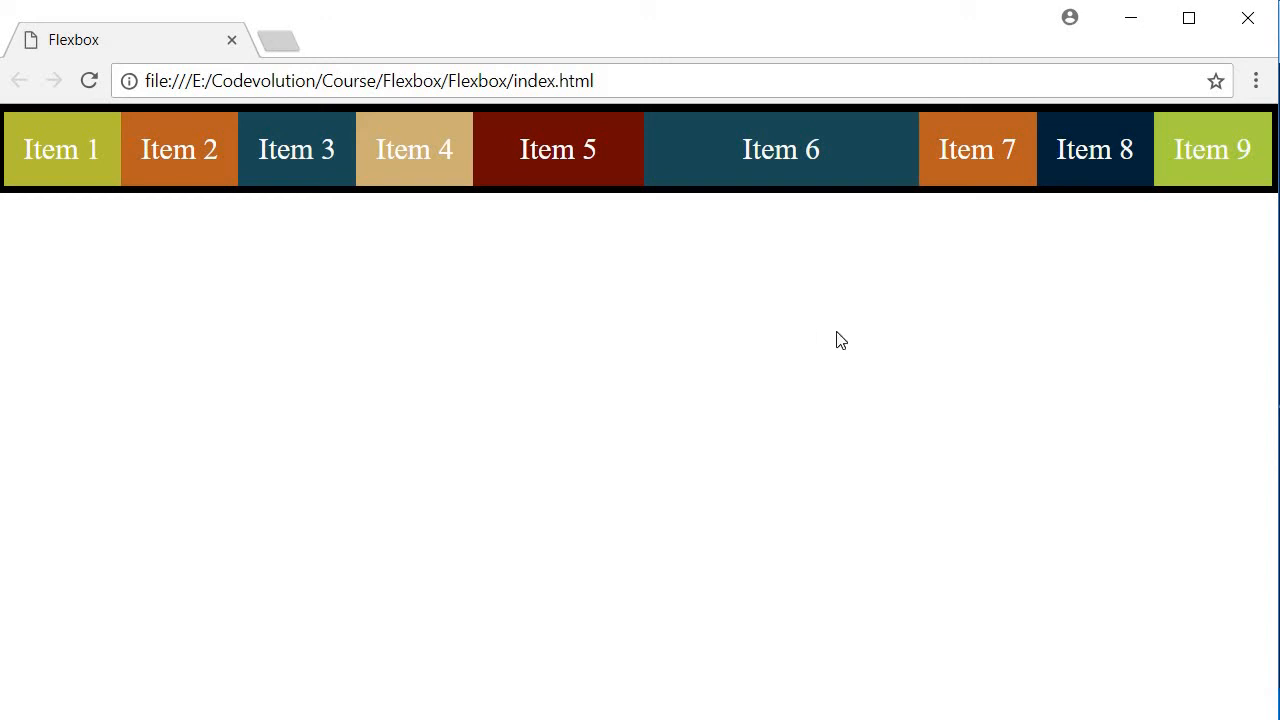
{"action": "mouse_move", "coordinate": [497, 626]}
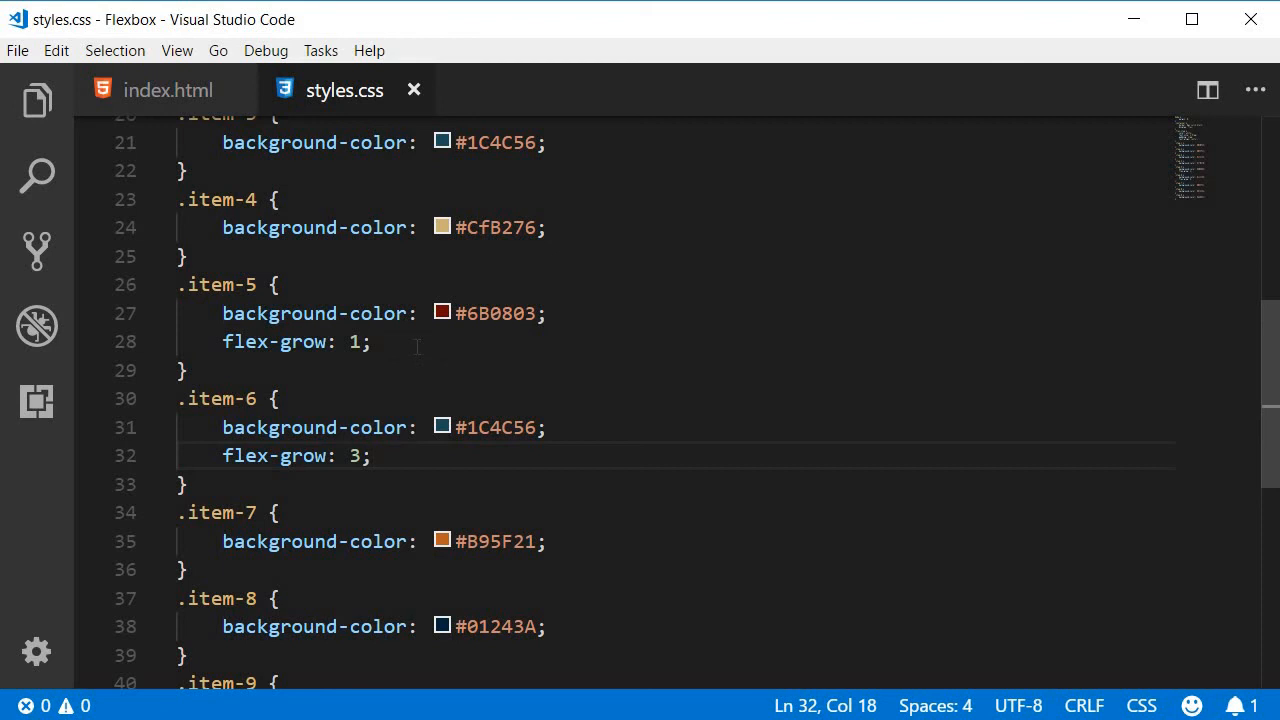
Comment out .item-5's flex-grow with Ctrl+/ and add flex-grow: 1 to .flex-item
{"action": "left_click", "coordinate": [369, 341]}
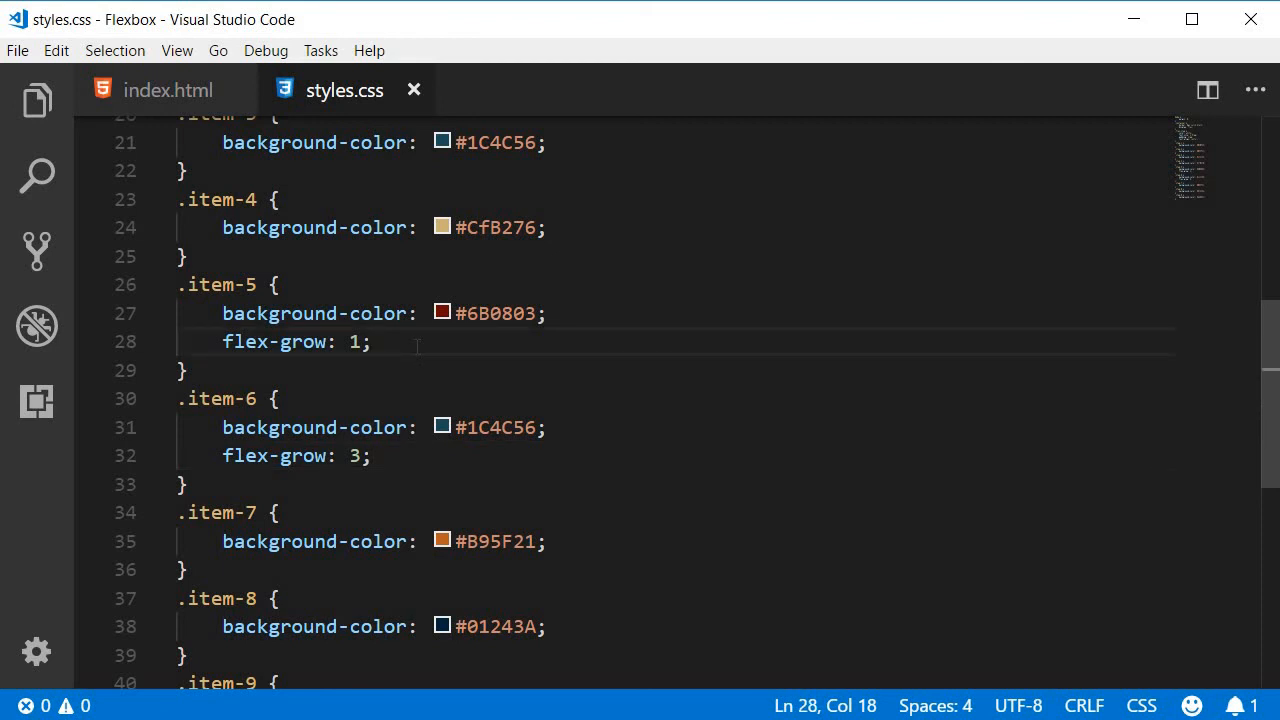
{"action": "key", "text": "ctrl+/"}
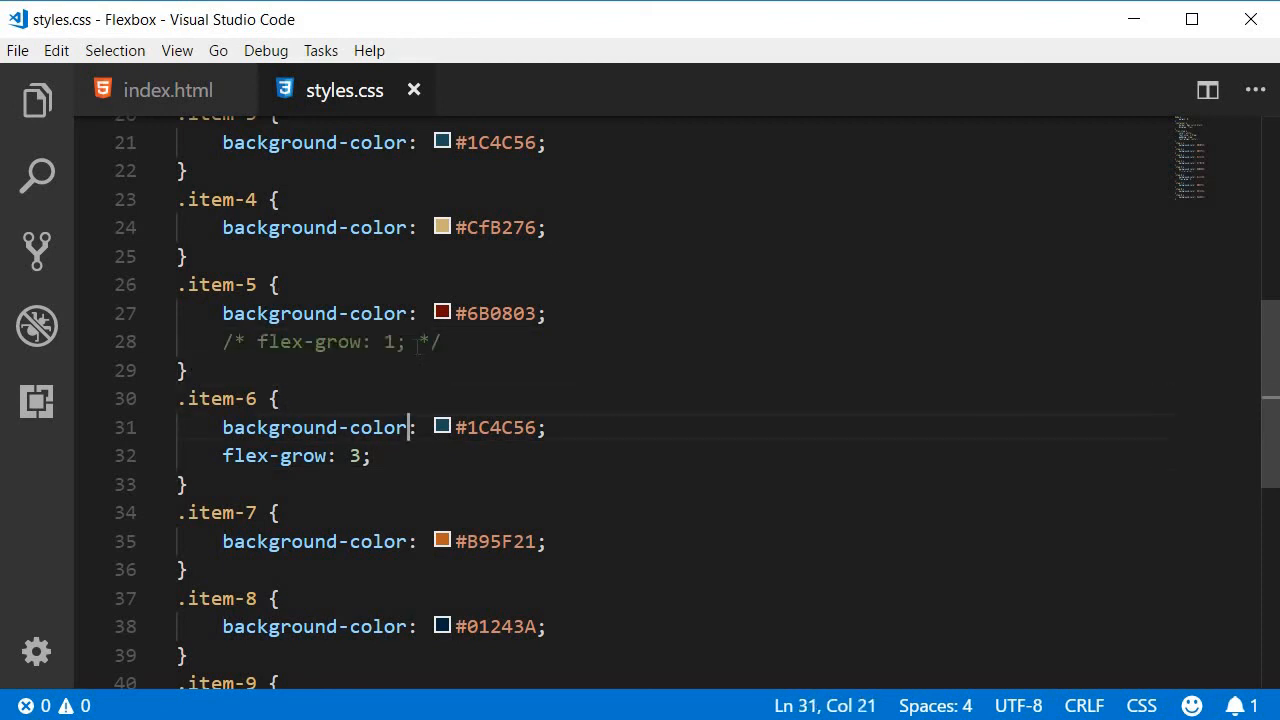
{"action": "left_click", "coordinate": [370, 455]}
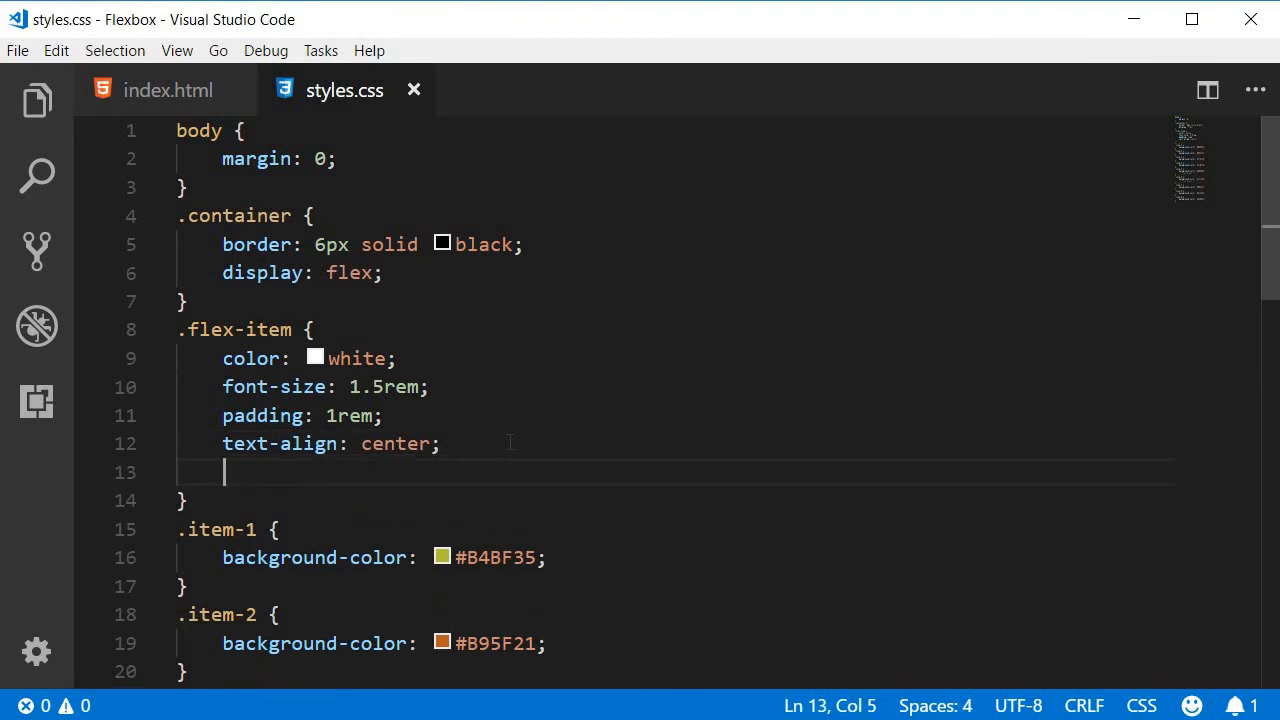
{"action": "type", "text": "flx-"}
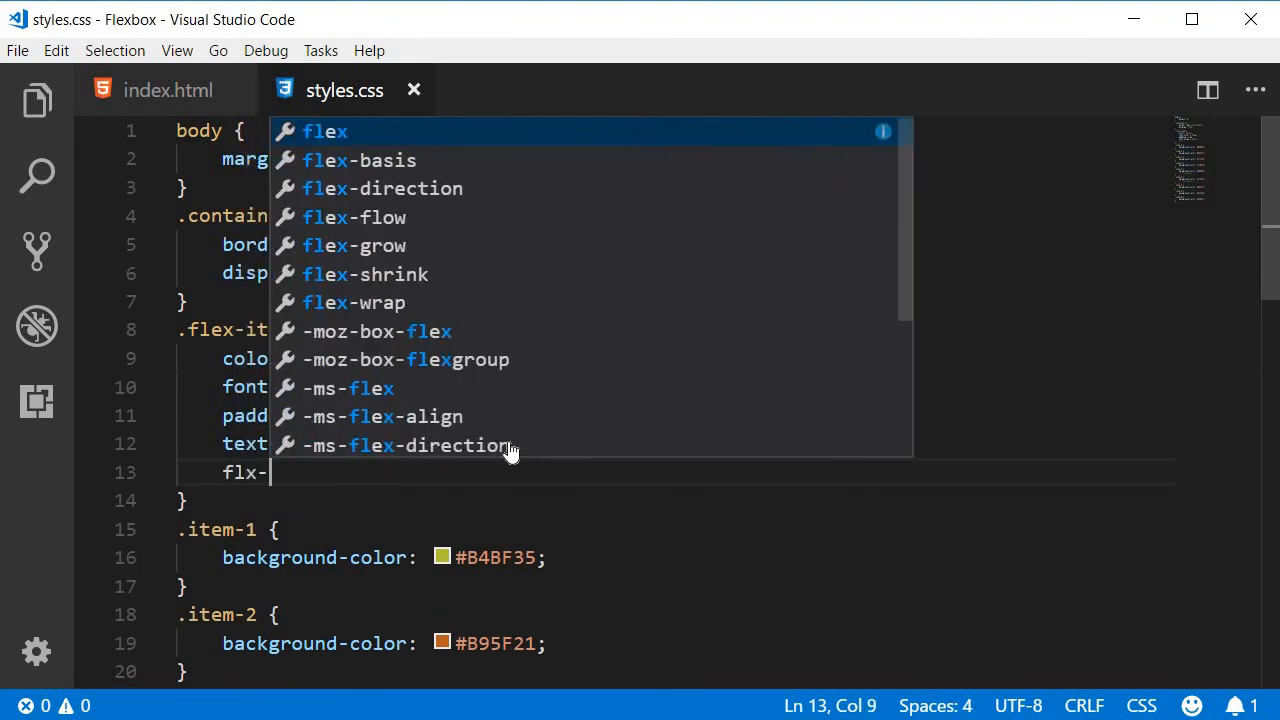
{"action": "type", "text": "flex-grow: 1"}
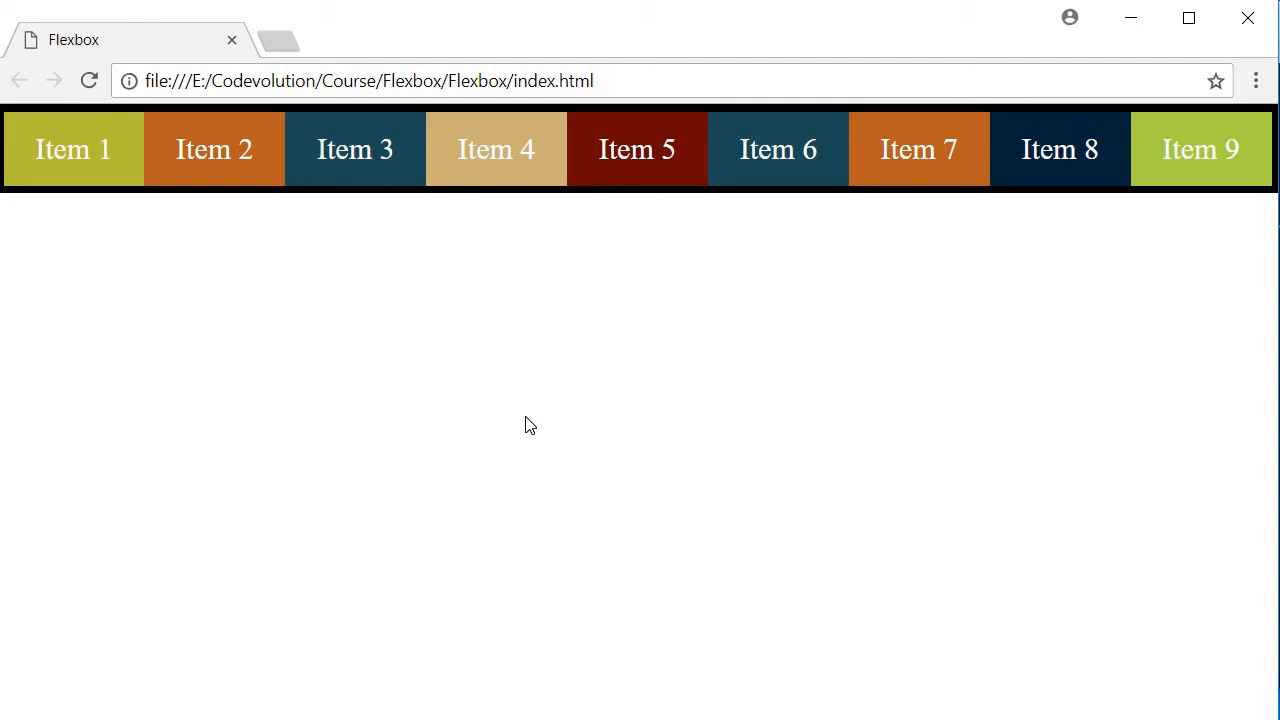
{"action": "mouse_move", "coordinate": [1205, 201]}
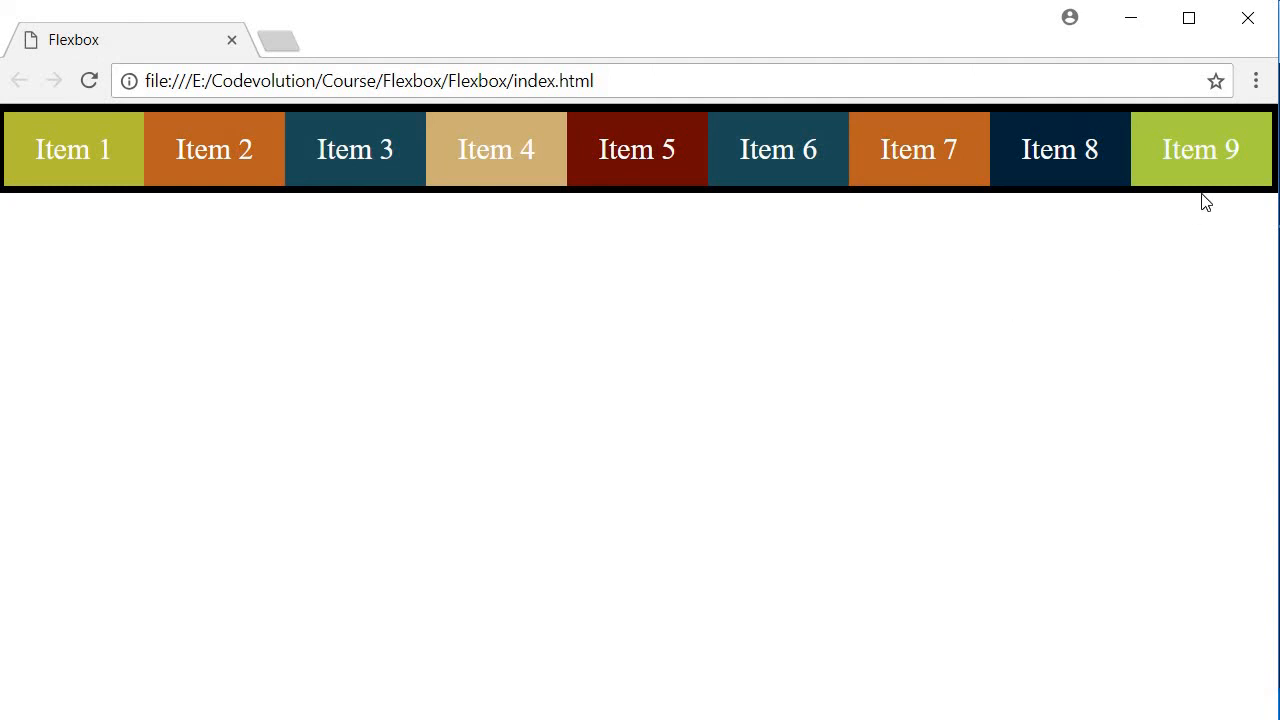